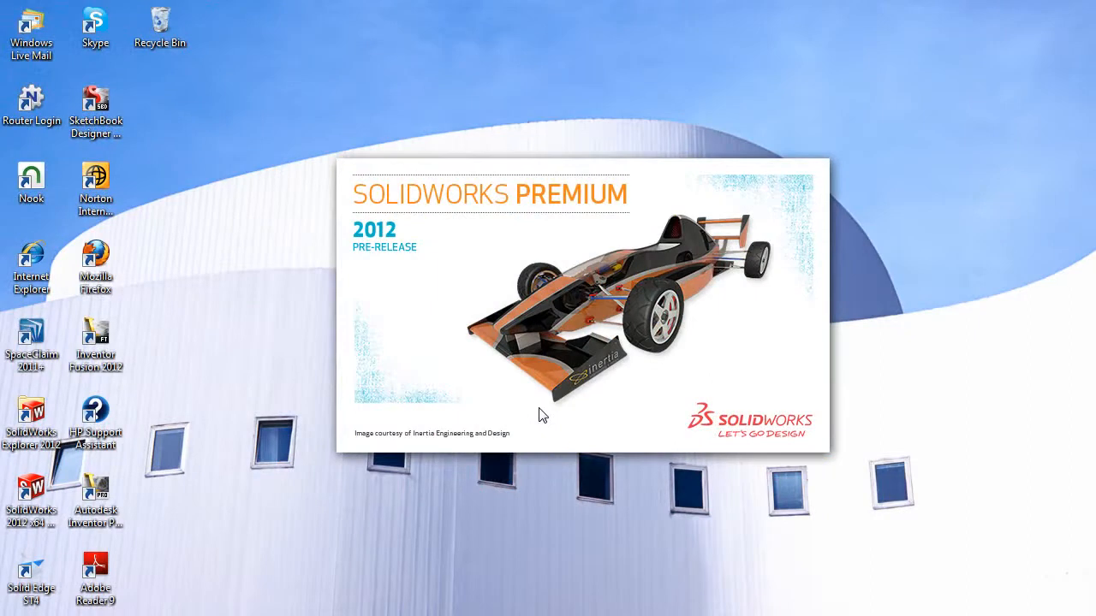
mouse_move(428, 288)
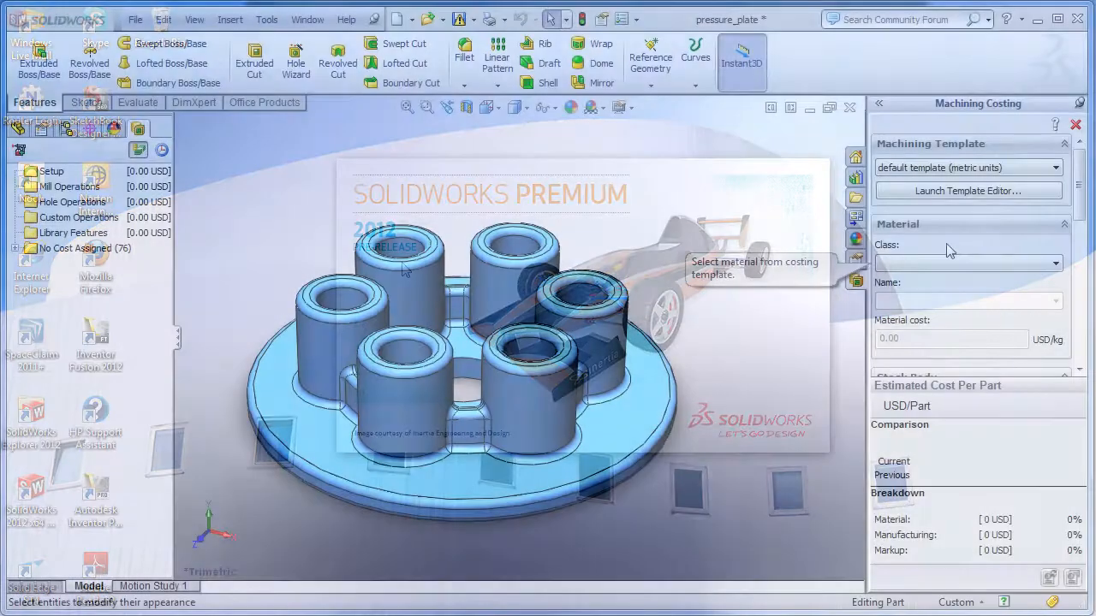
Set the costing material to Steel, AISI 4340 annealed, giving a 73.28 USD estimate.
left_click(1055, 263)
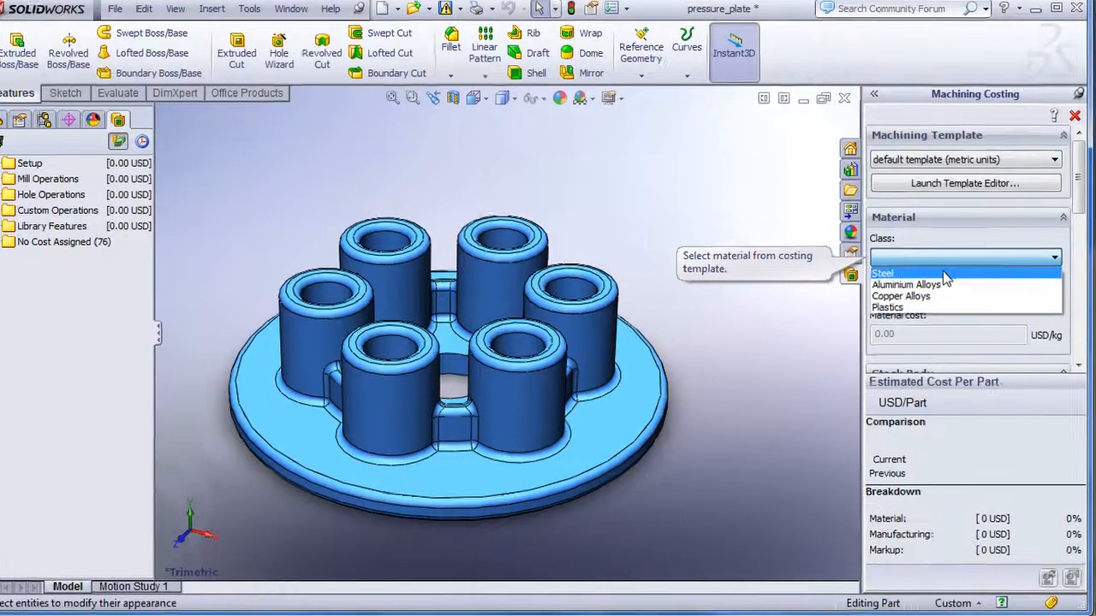
left_click(881, 273)
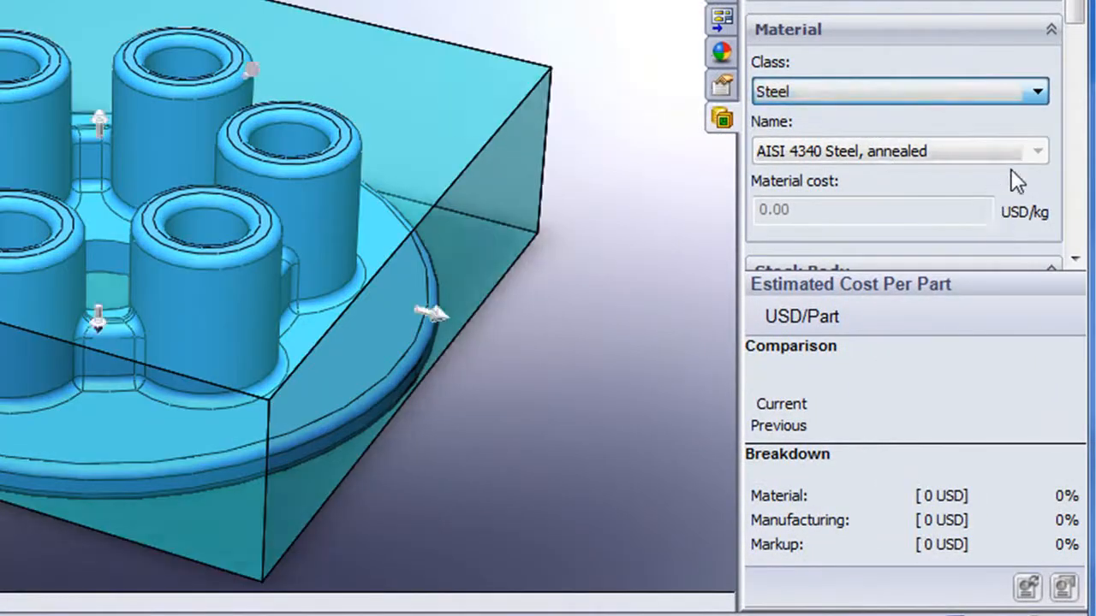
left_click(1038, 151)
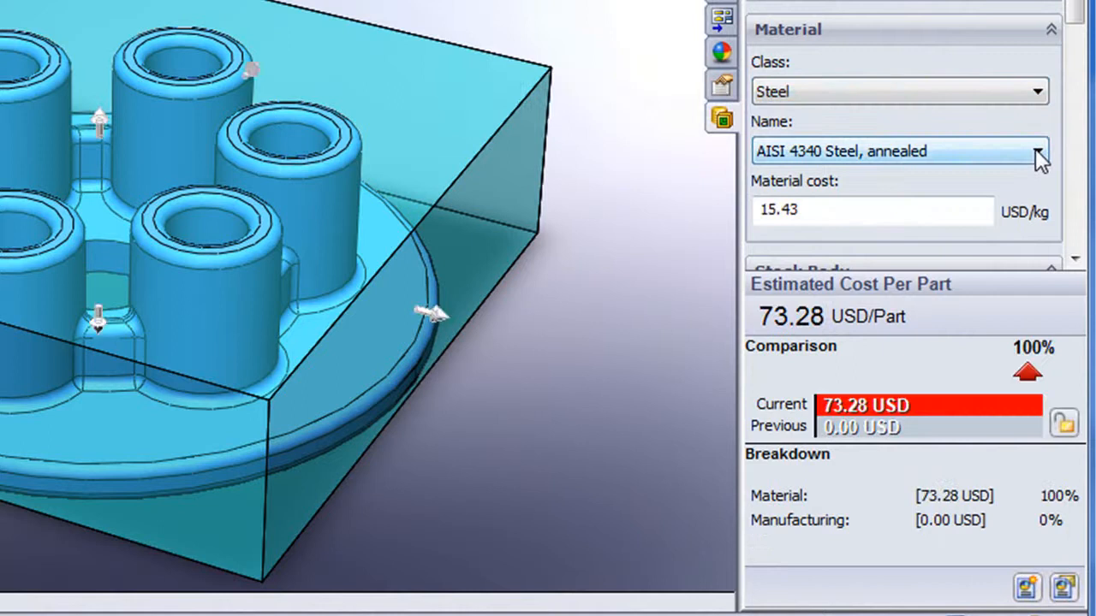
left_click(1037, 151)
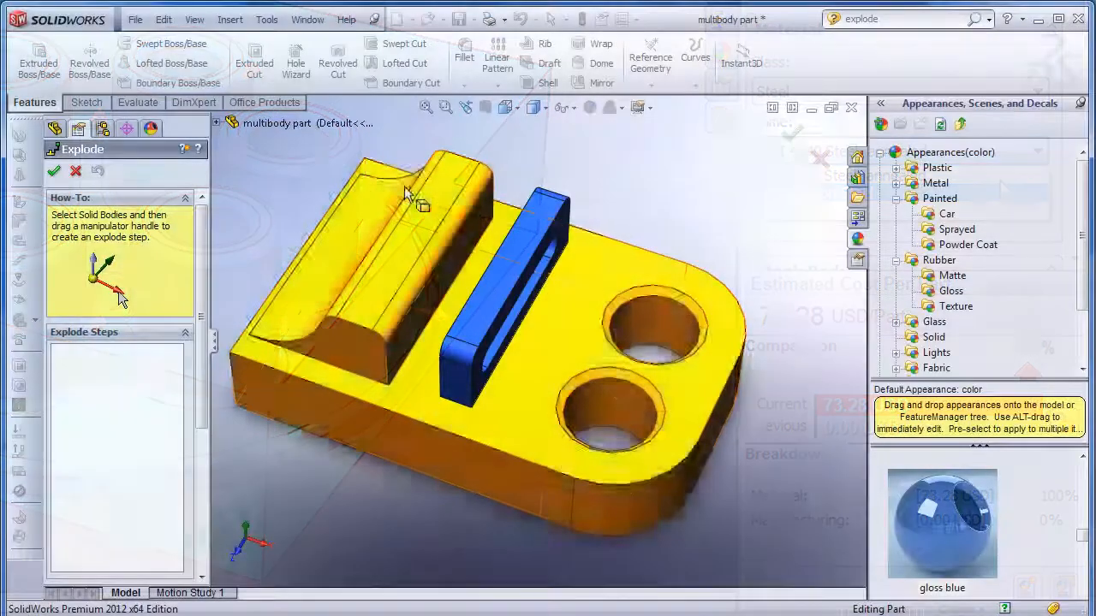
Lift the blue bar off the orange base and accept it as Explode Step1.
left_click(514, 291)
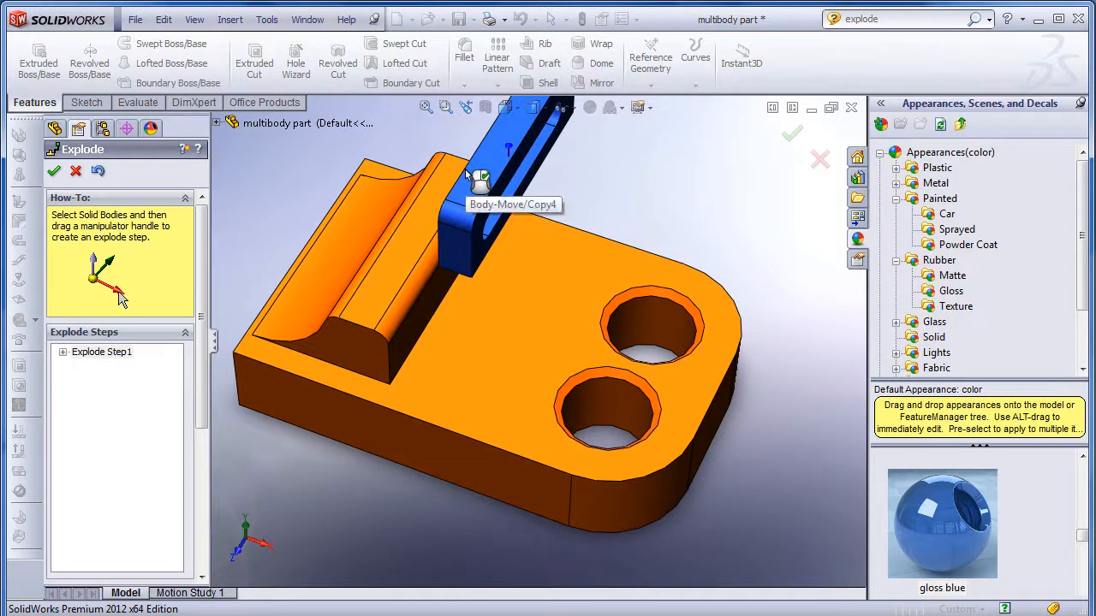
right_click(514, 206)
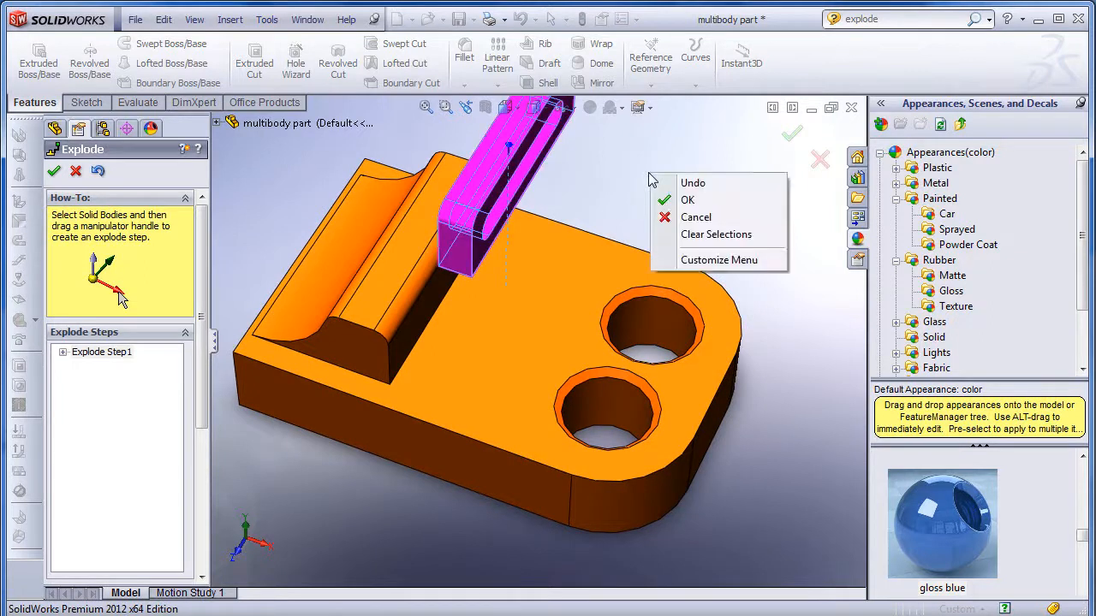
left_click(688, 199)
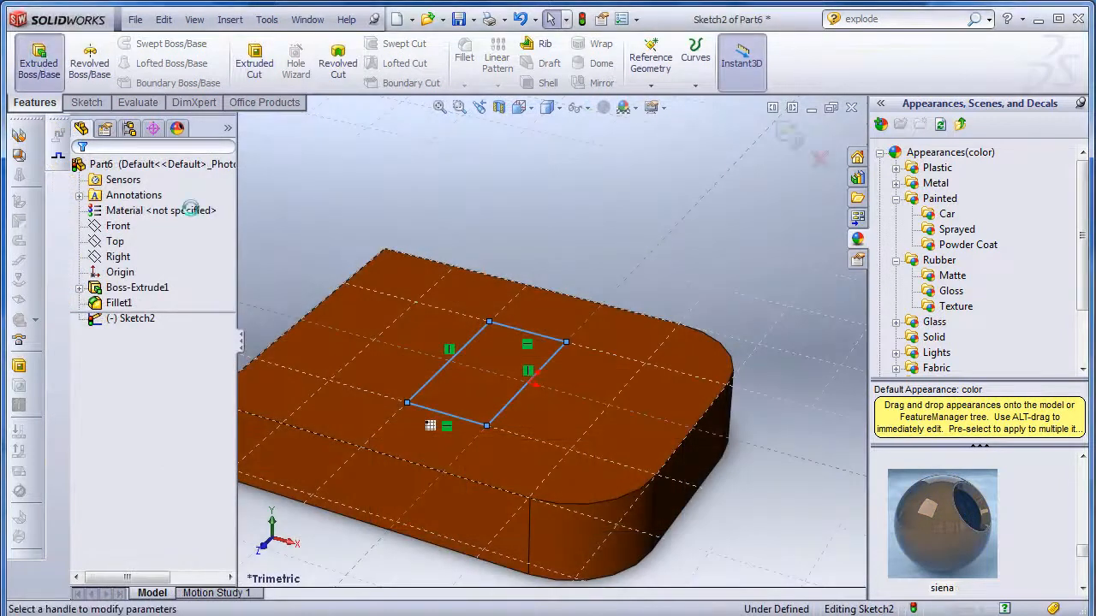
Extrude Sketch2's rectangle as a 25 mm blind boss.
left_click(38, 60)
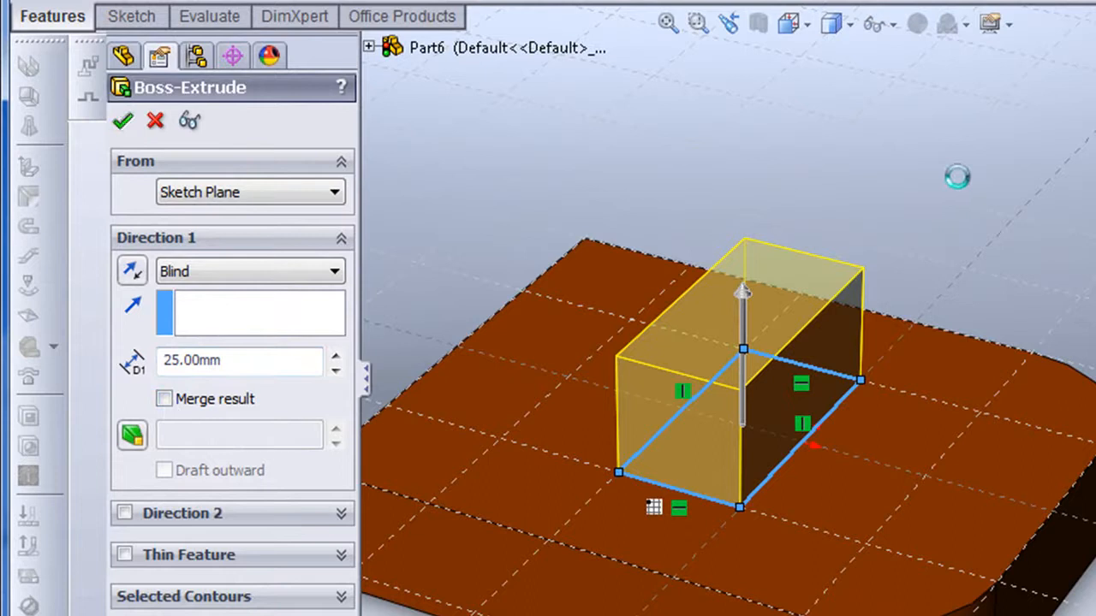
left_click(122, 120)
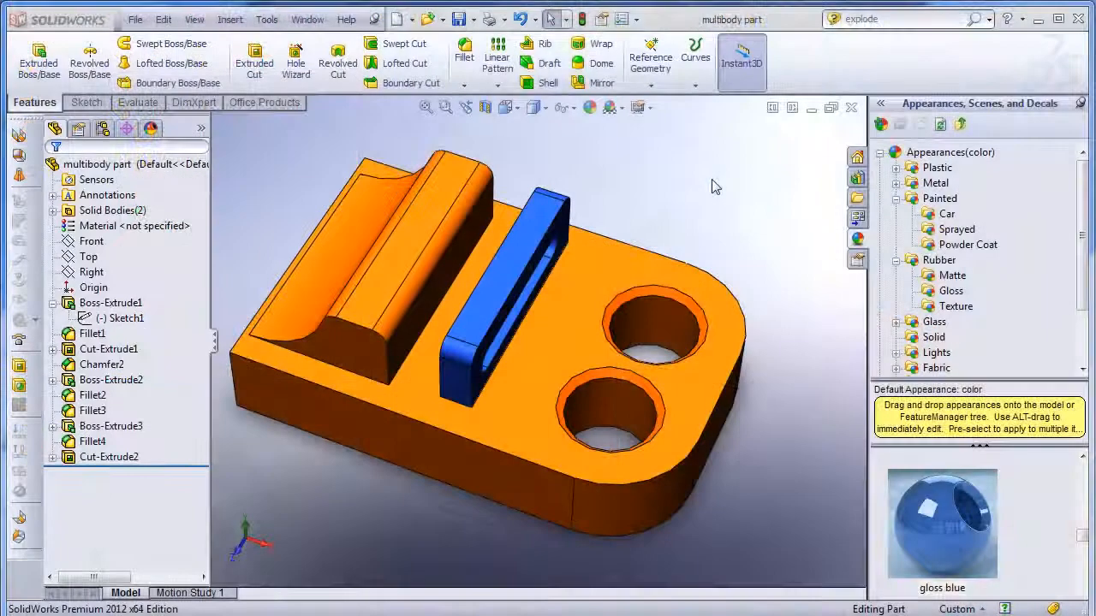
Drag the blue bar upward off the base to create Explode Step1.
left_click(229, 19)
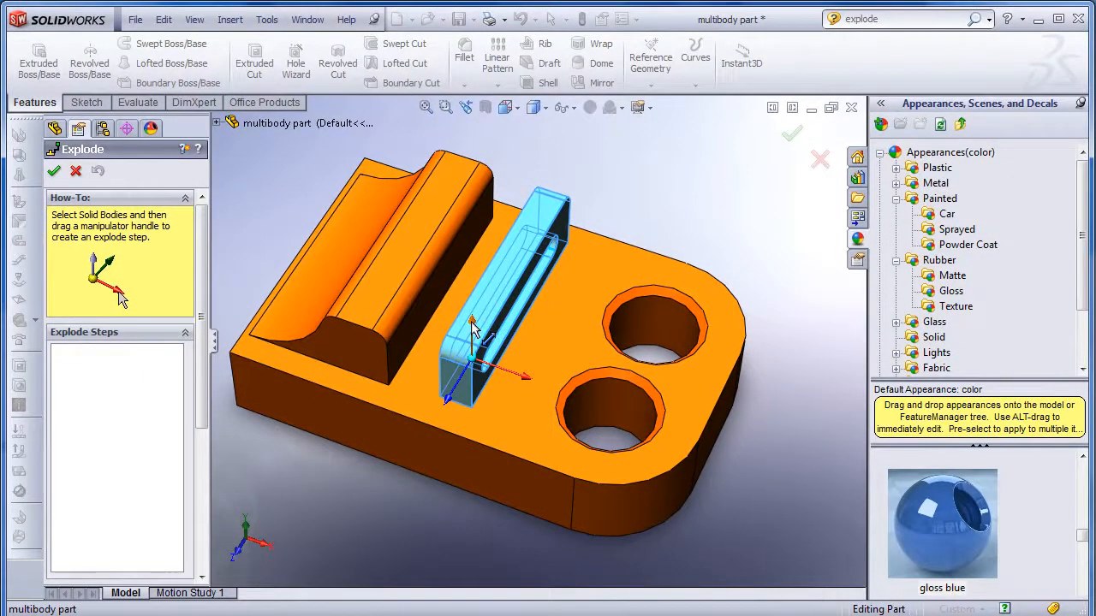
left_click_drag(476, 329, 476, 185)
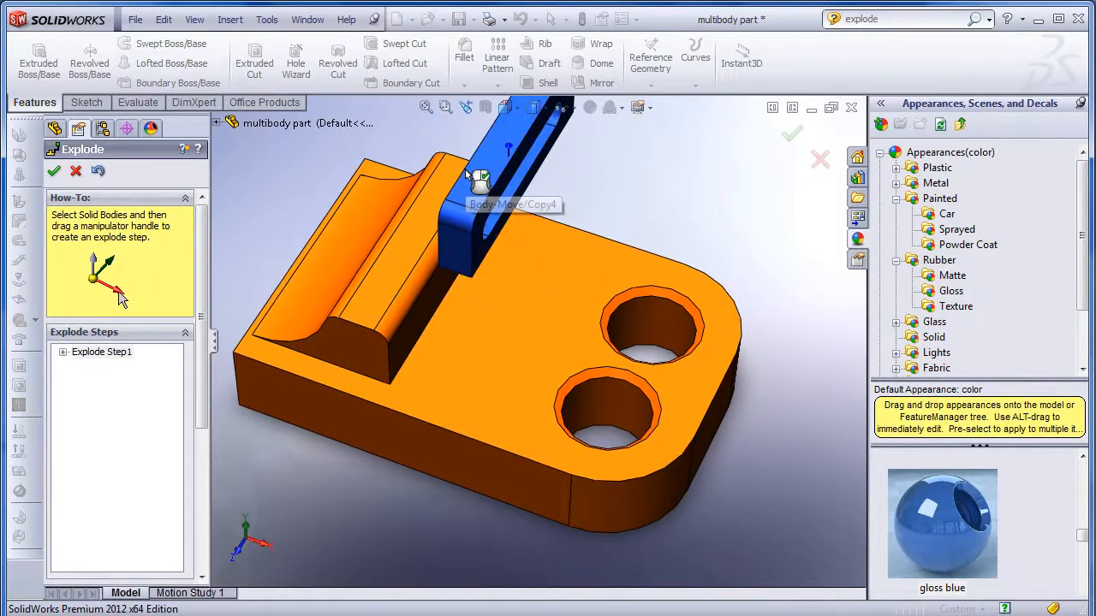
left_click(480, 214)
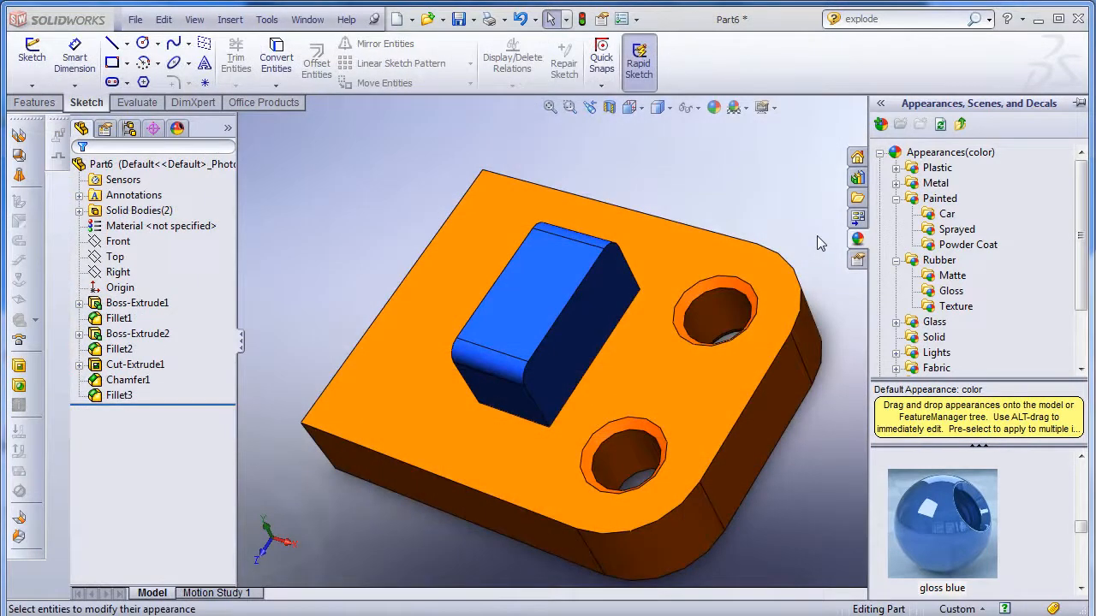
Switch to the Part5 window showing the blue bar seated on the orange base.
scroll("down", 3)
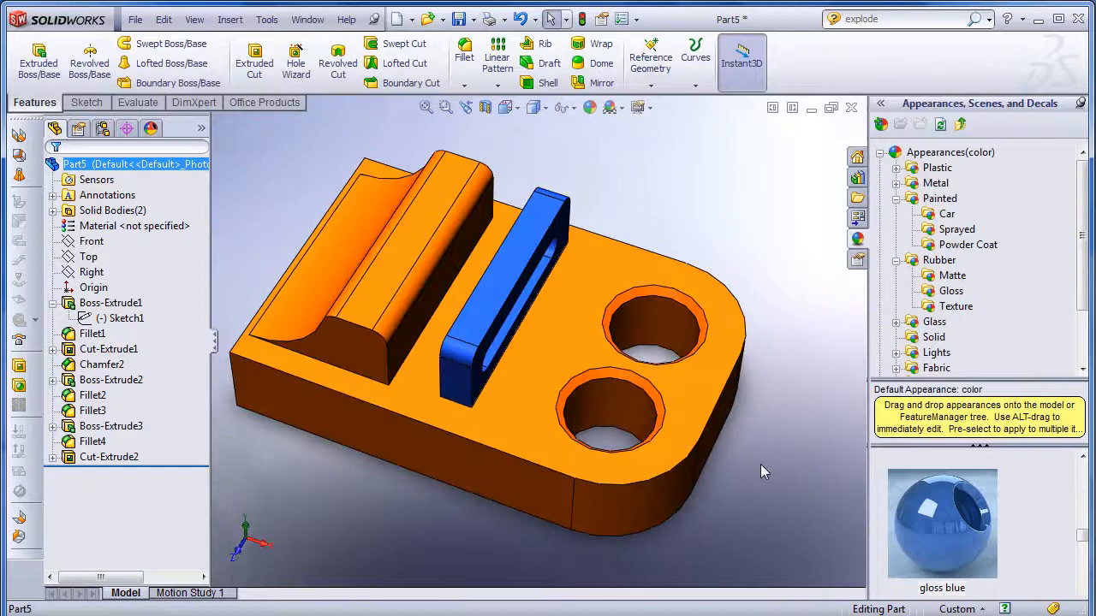
mouse_move(154, 164)
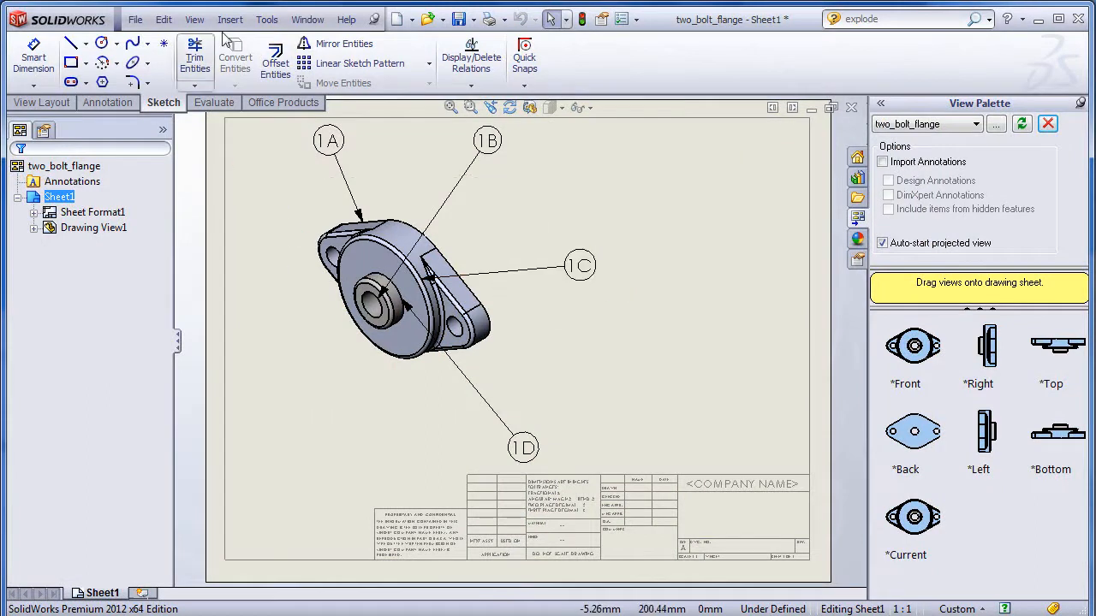
Lay a magnetic line through balloons 1B, 1C and 1D on the flange drawing.
left_click(229, 18)
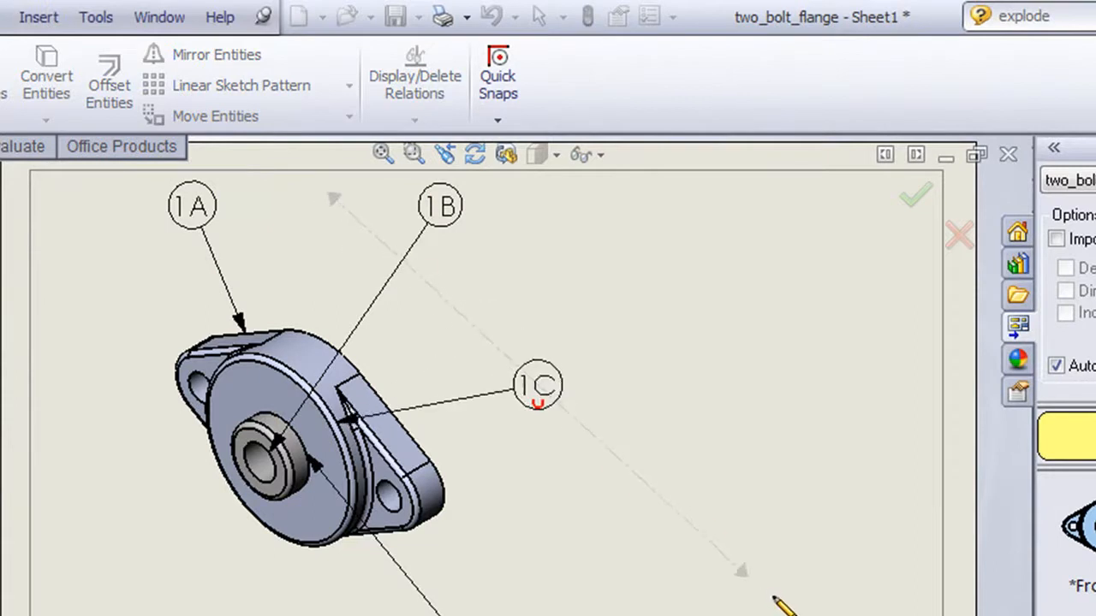
left_click_drag(538, 387, 551, 400)
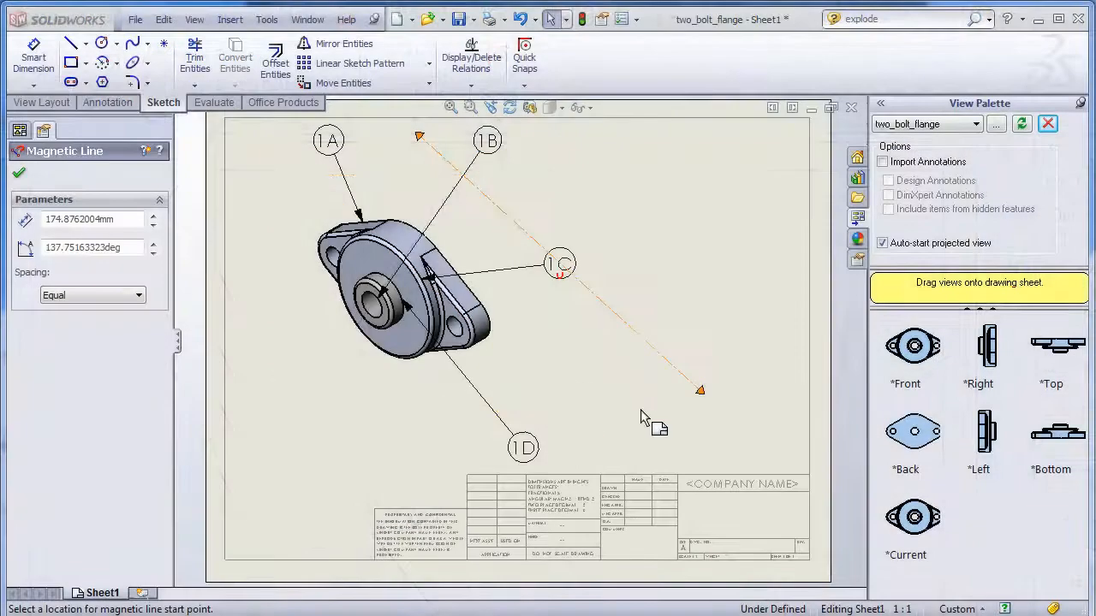
left_click(403, 291)
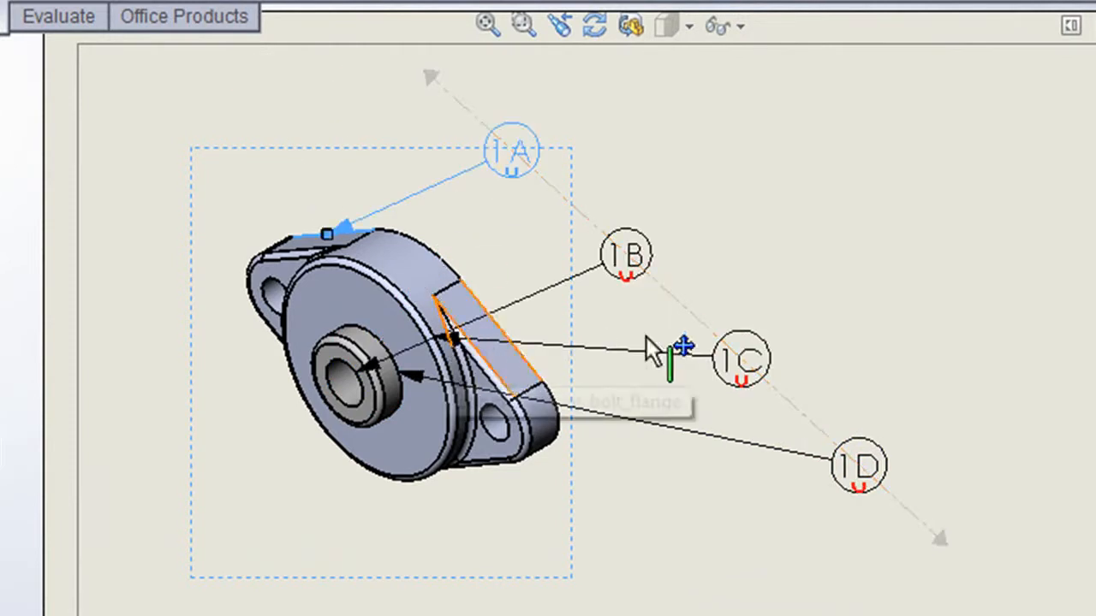
mouse_move(972, 202)
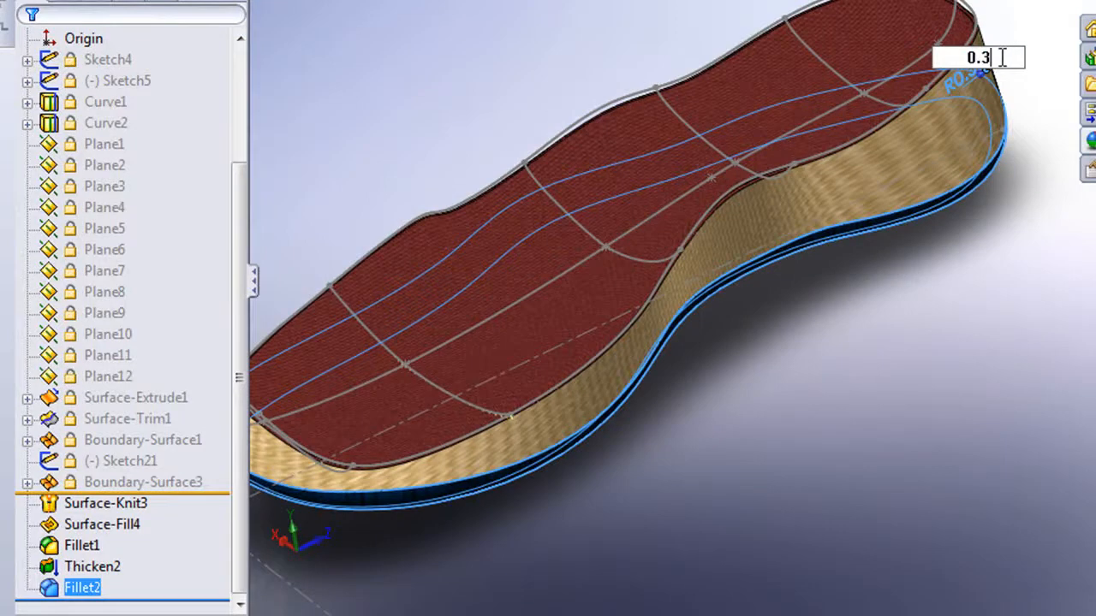
Exit the Fillet2 0.3 radius edit on the shoe sole.
key("Backspace")
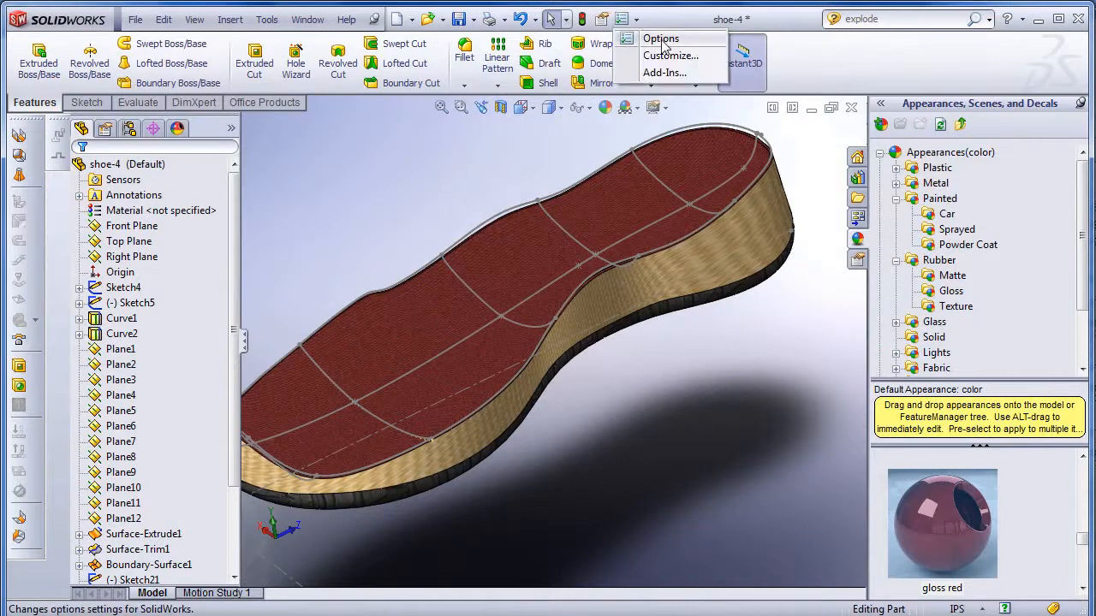
Enable the Freeze bar in System Options so it shows in the feature tree.
left_click(661, 38)
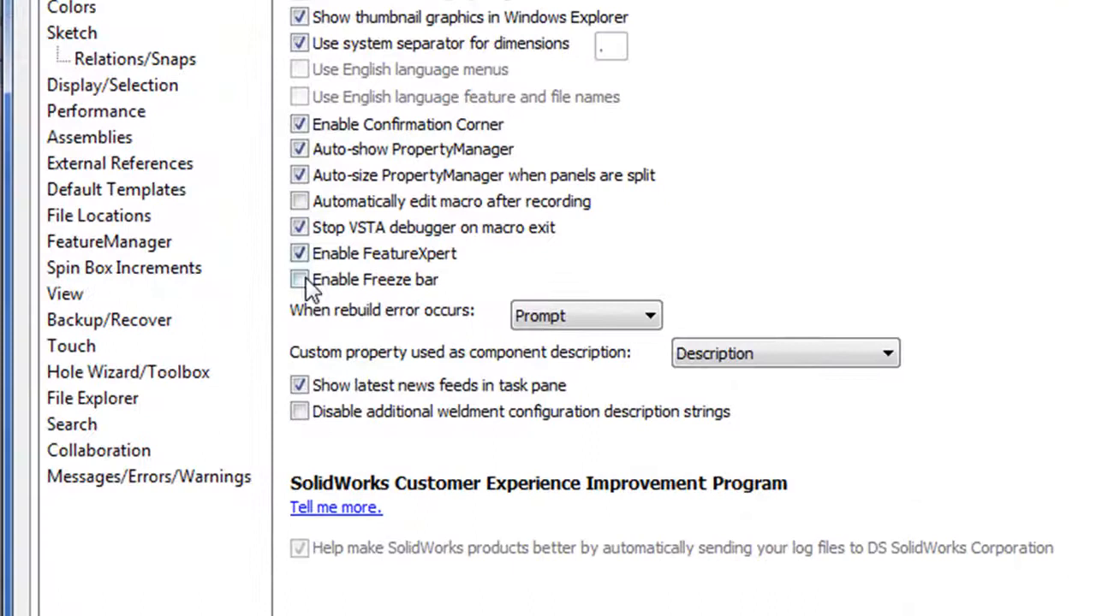
left_click(300, 279)
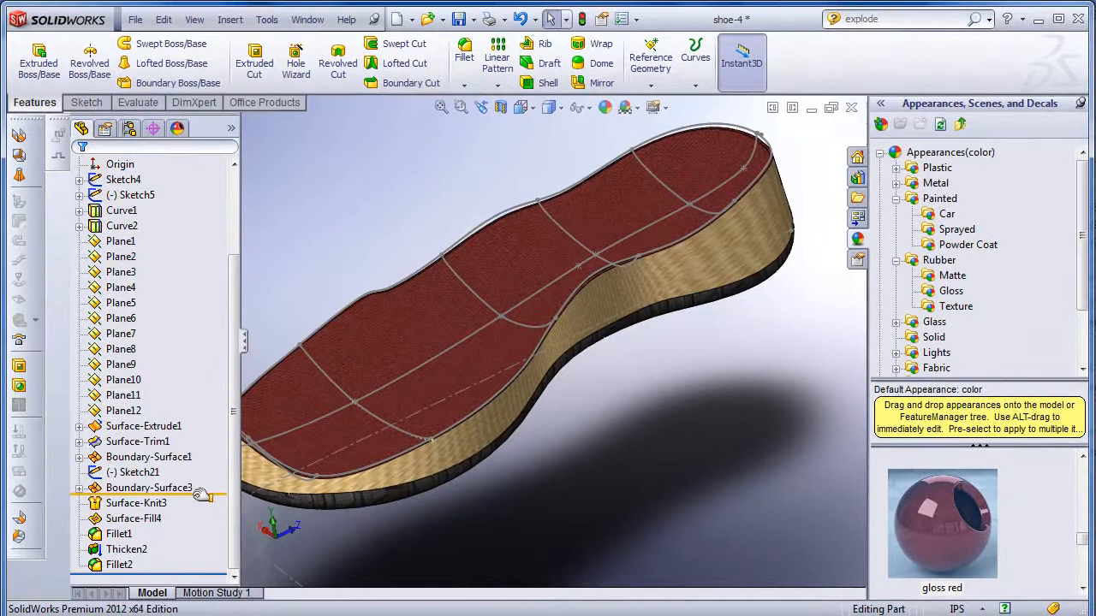
Edit the sole's fillet radius from 0.3 to 0.4.
left_click(149, 486)
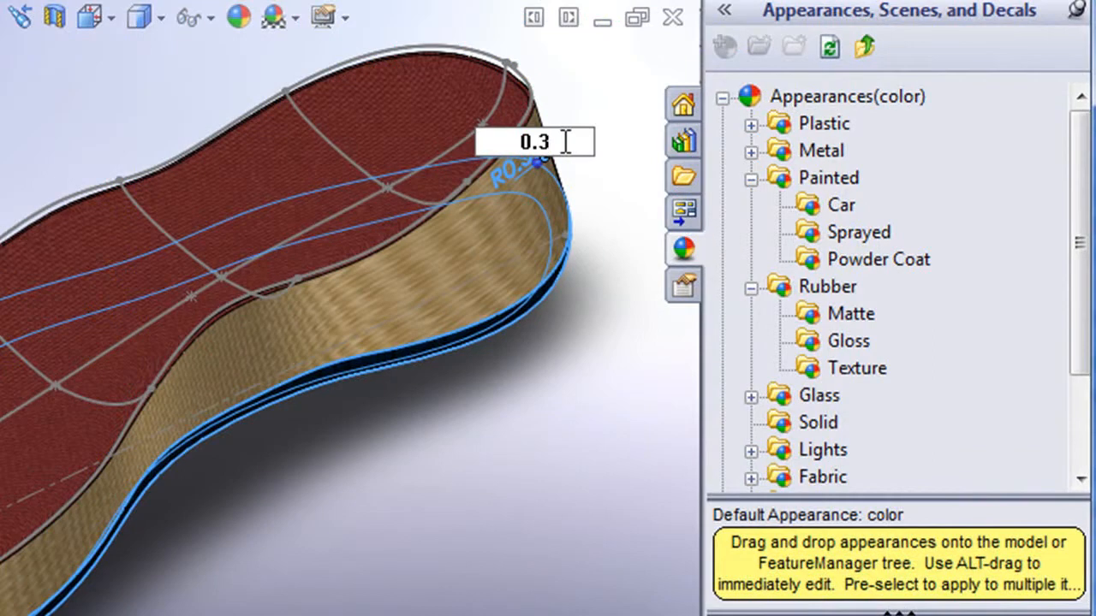
key("Backspace")
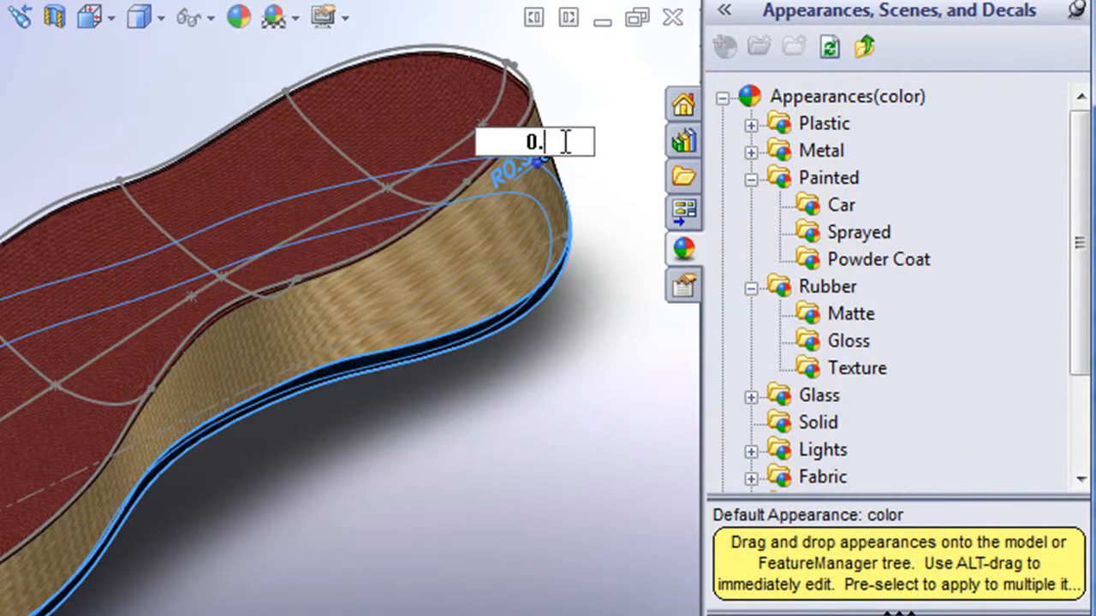
type("4")
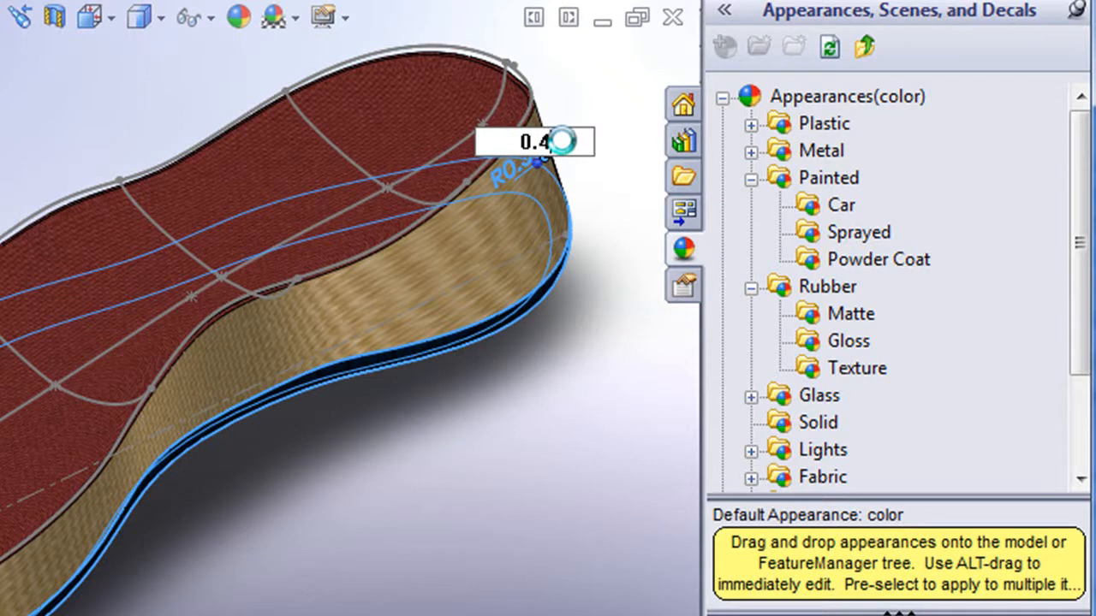
mouse_move(565, 154)
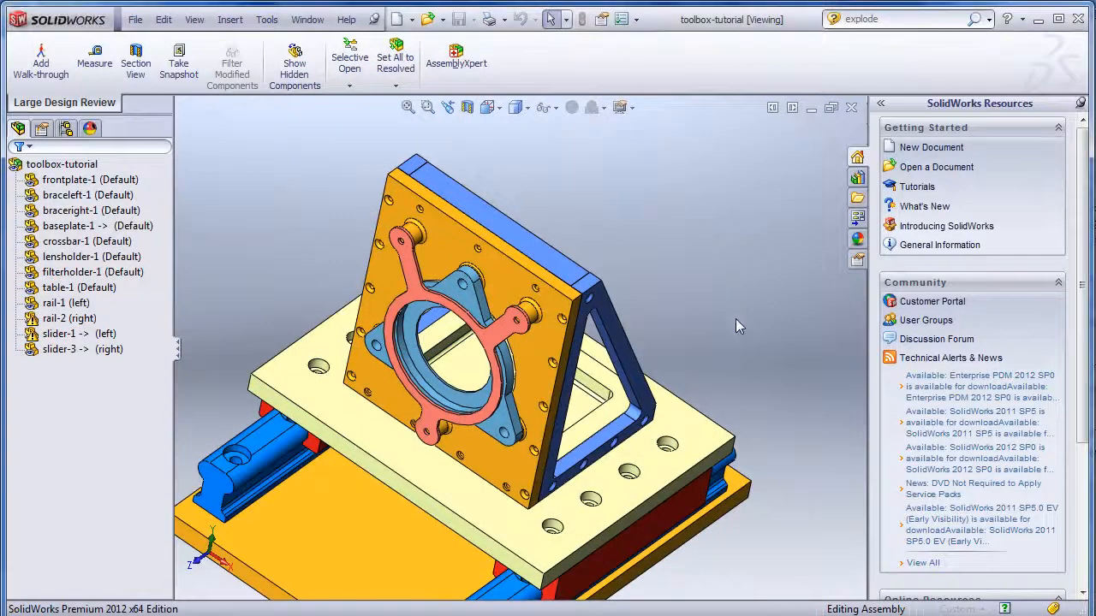
mouse_move(678, 342)
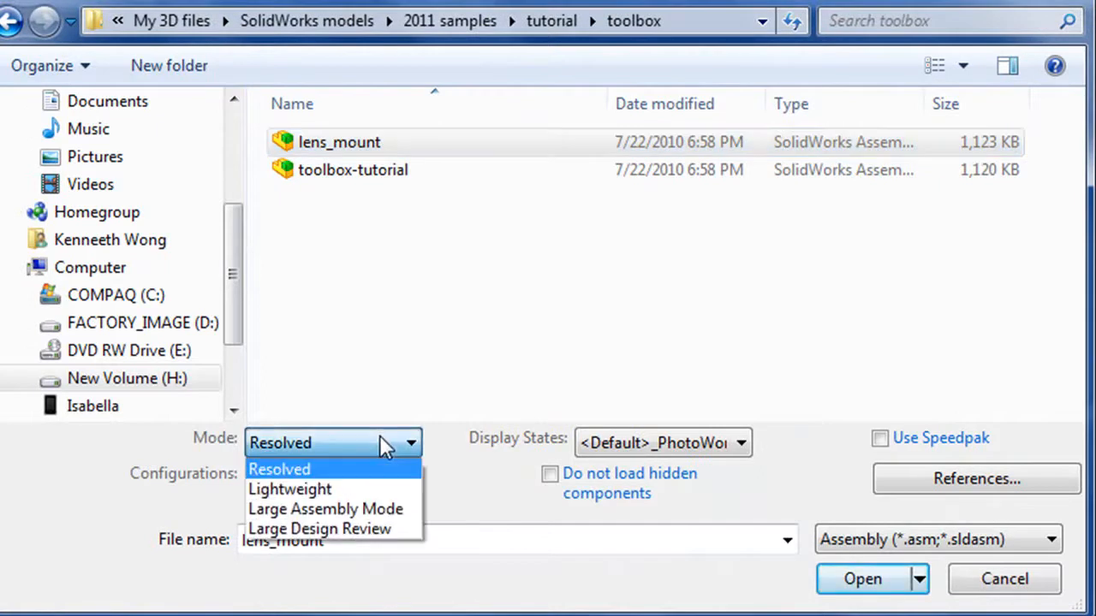
mouse_move(325, 508)
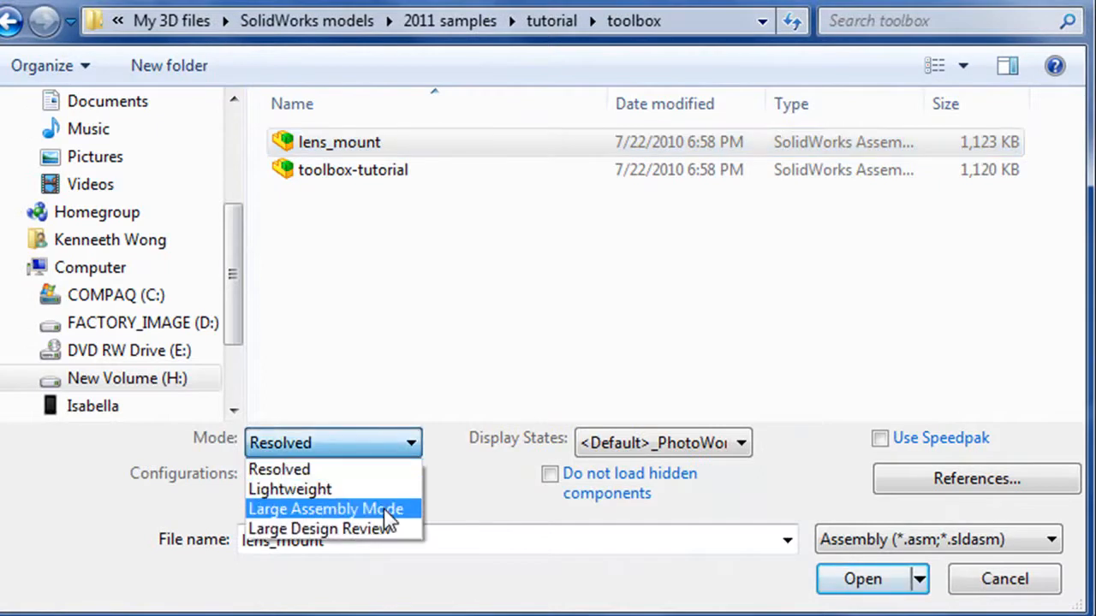
Open the toolbox assembly in Large Design Review mode and dismiss its intro dialog.
left_click(324, 527)
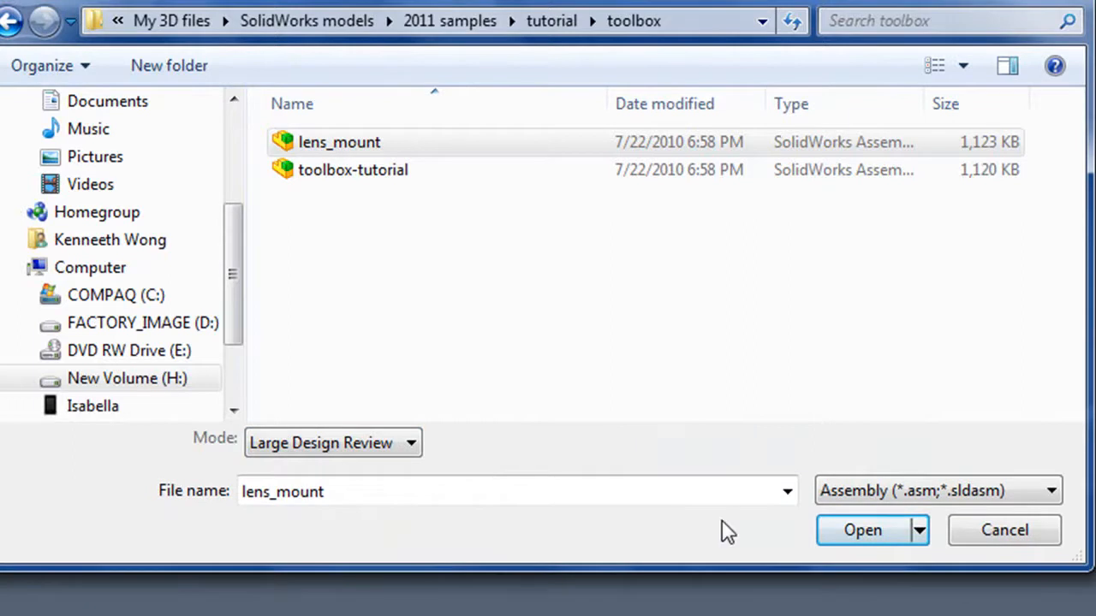
left_click(863, 531)
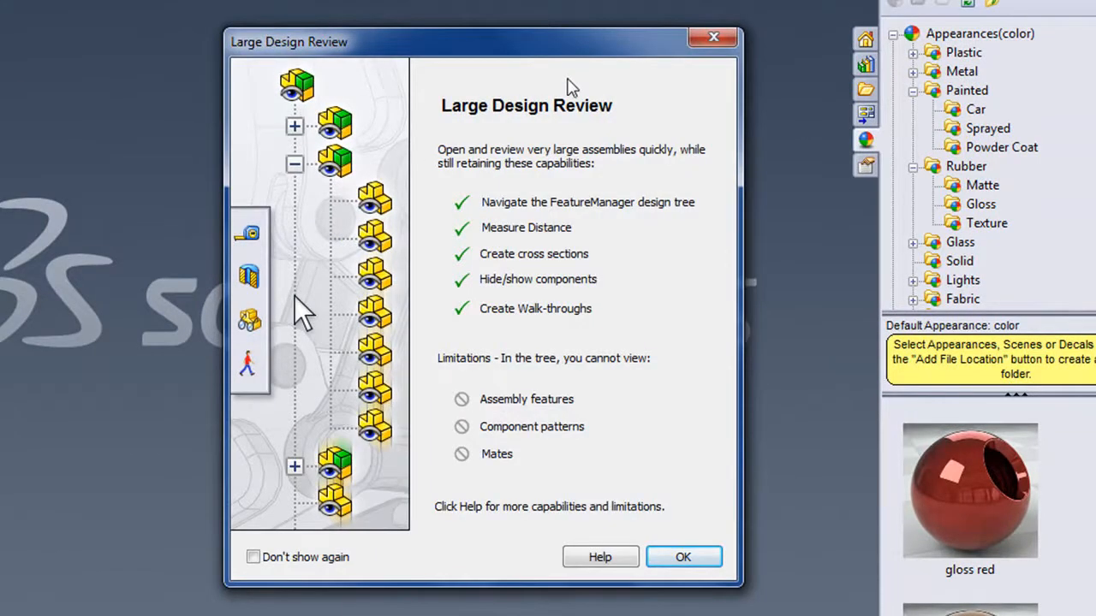
mouse_move(684, 558)
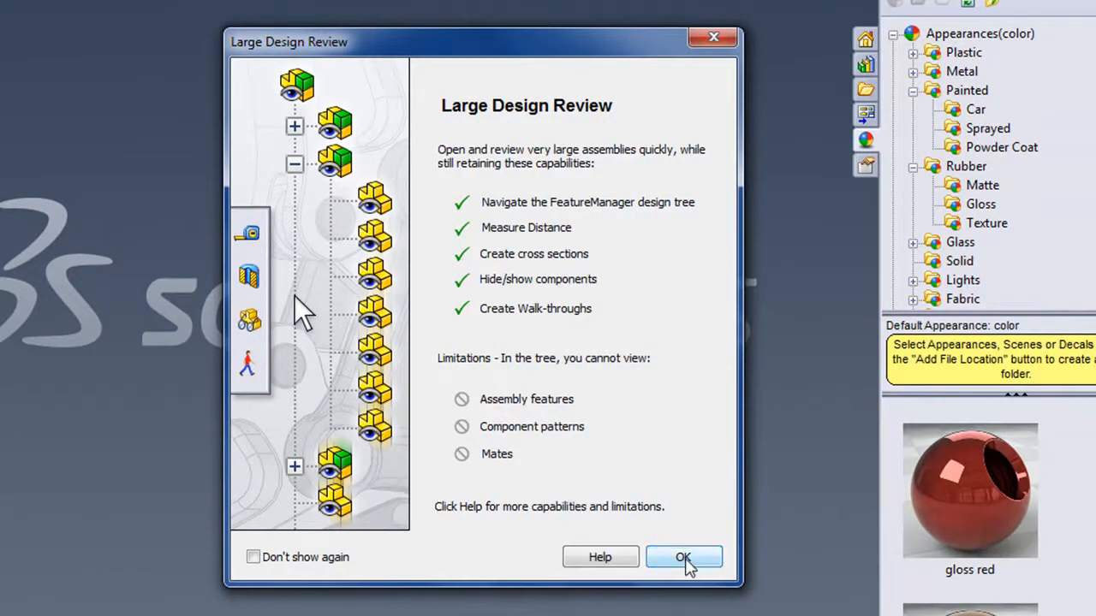
left_click(684, 558)
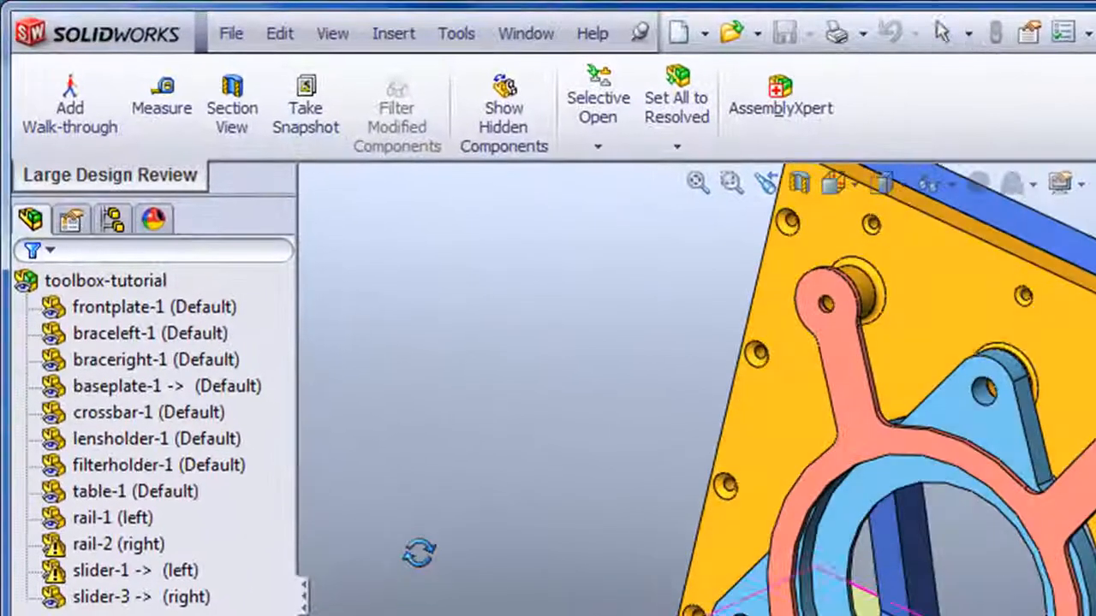
Select the table-1 (Default) component in the Large Design Review component tree.
left_click(151, 333)
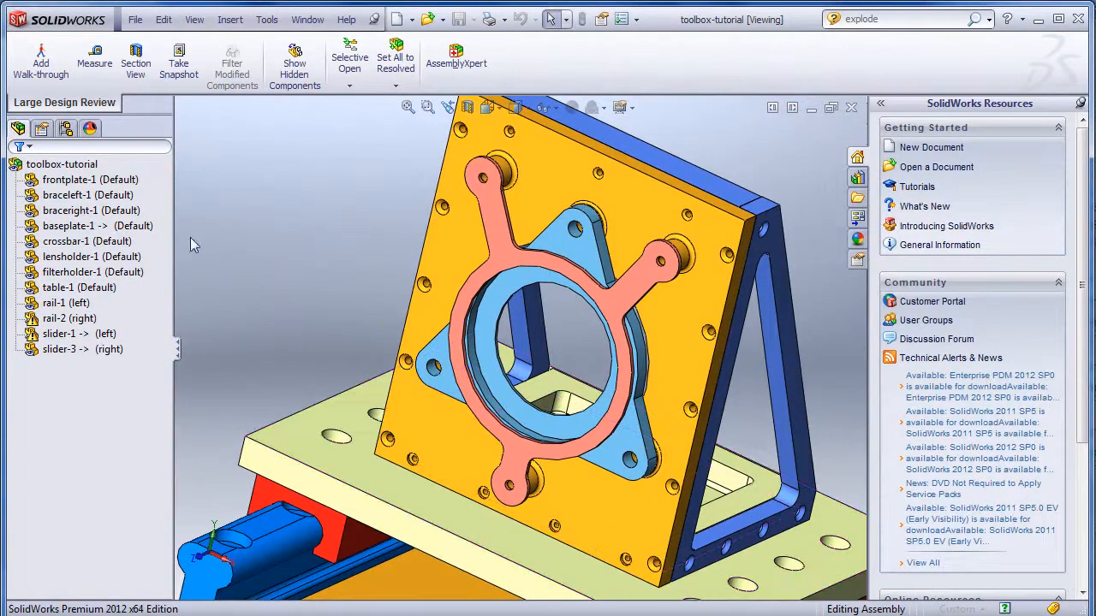
left_click(72, 288)
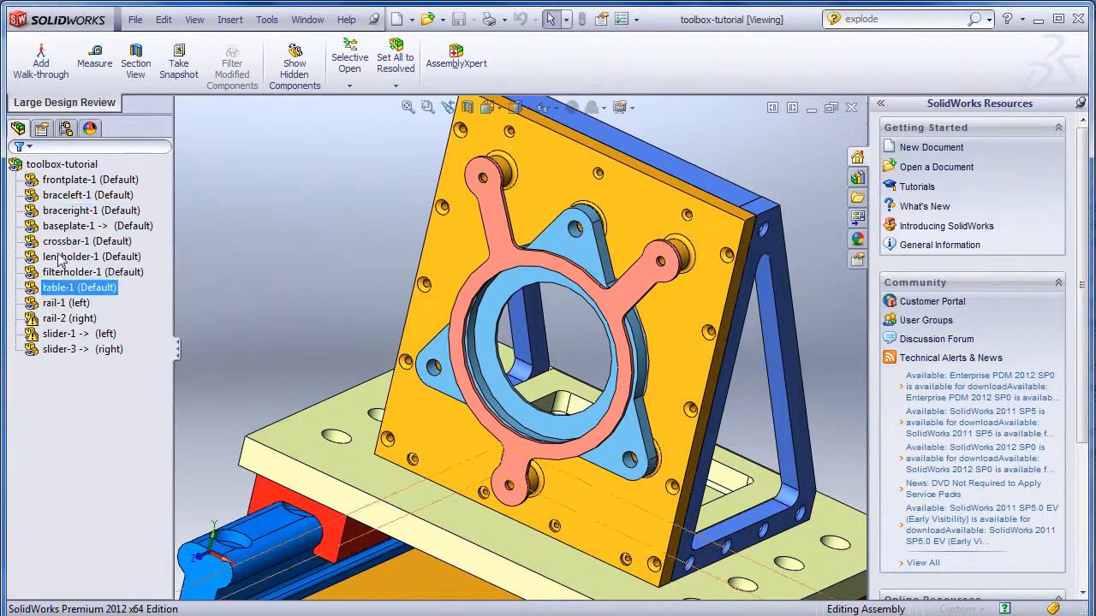